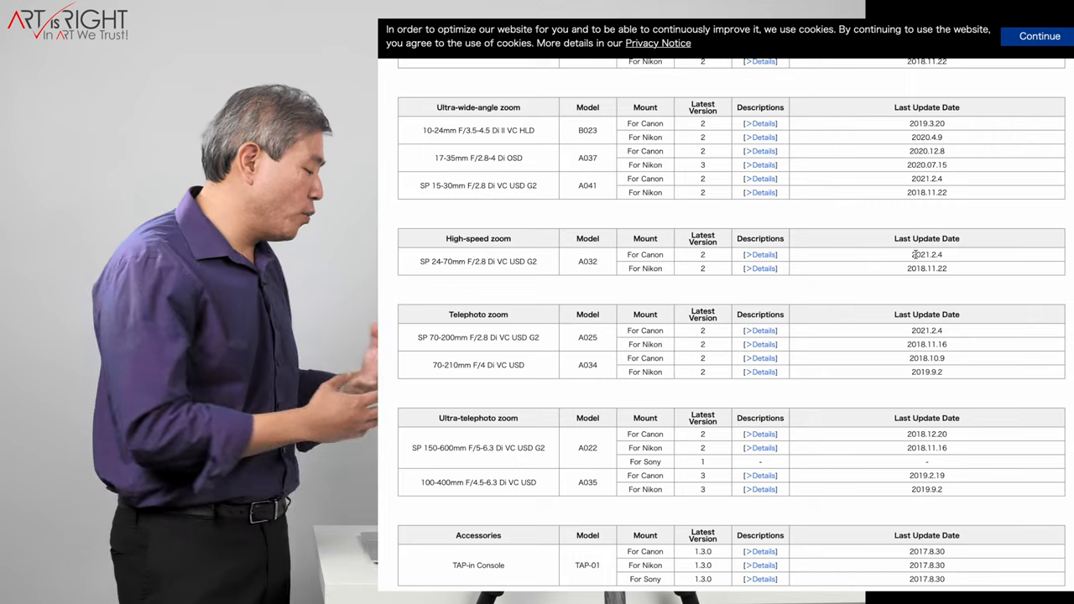
Step: Confirm the update so the 150-600mm G2 lens installs firmware Version 2
scroll("down", 3)
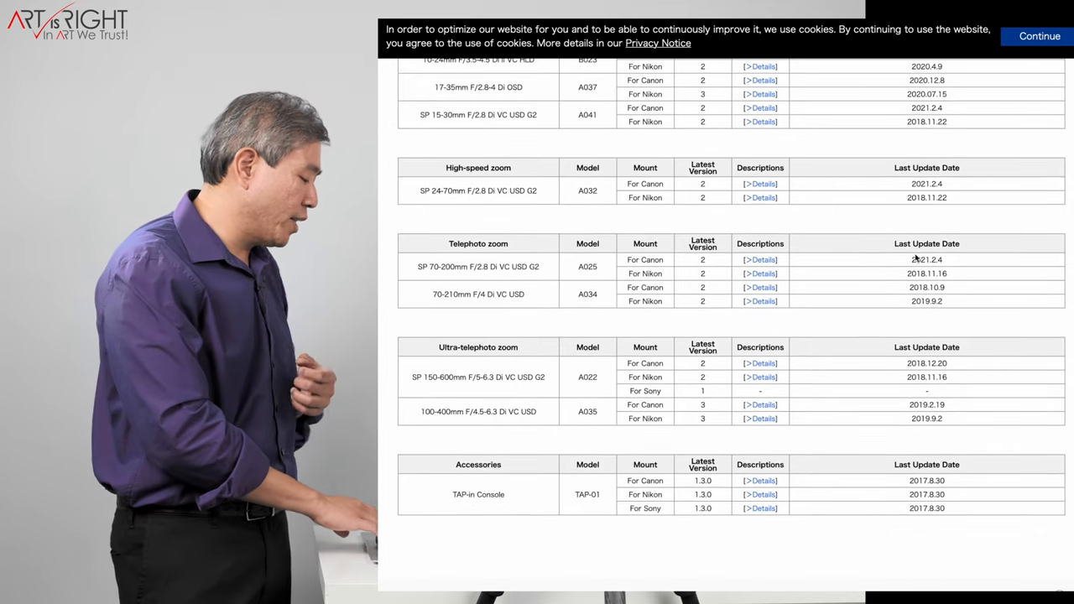
scroll("down", 3)
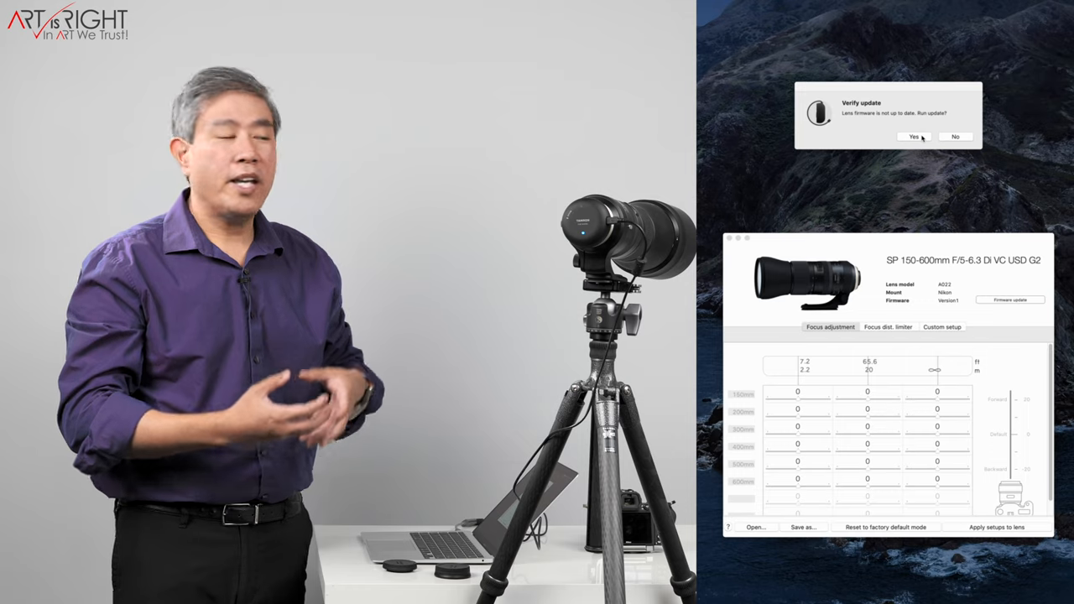
left_click(913, 136)
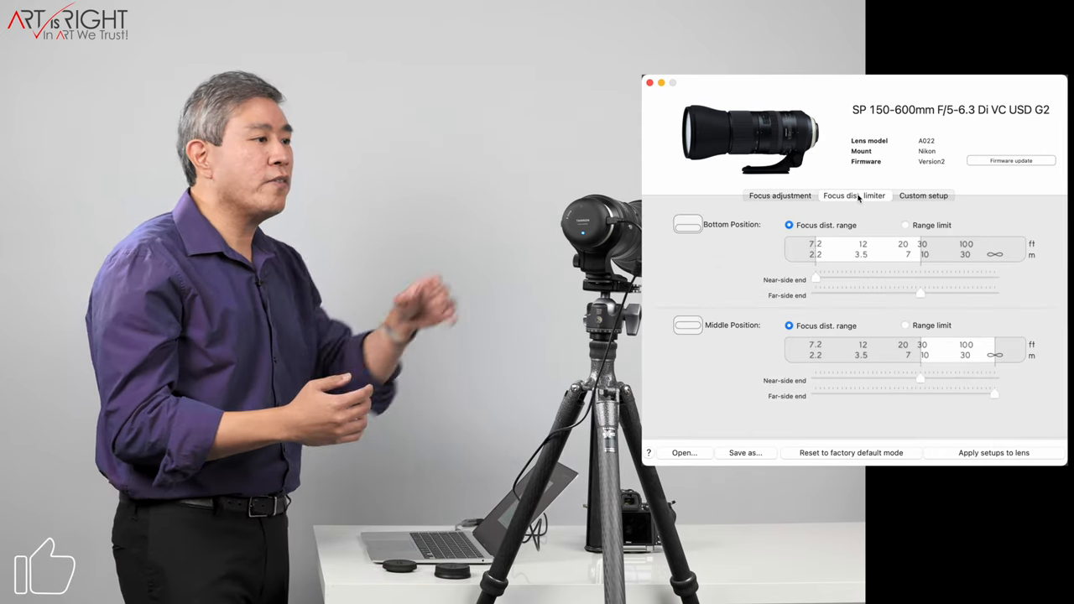
left_click(924, 195)
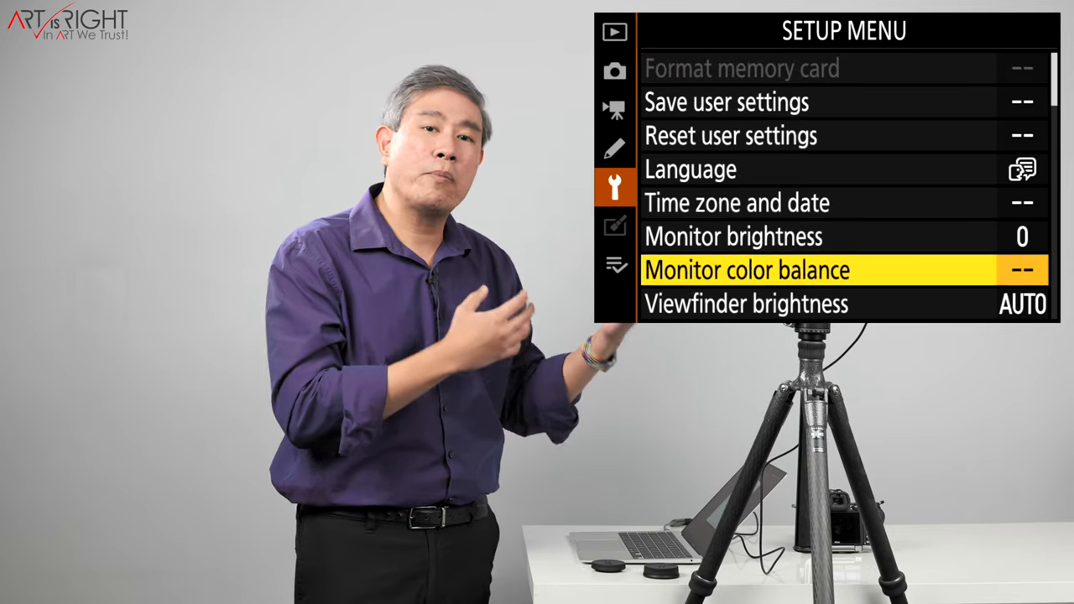
Step: Enable AF fine-tune, save a value of 0 for the 150-600mm lens, and return to Setup Menu
scroll("down", 3)
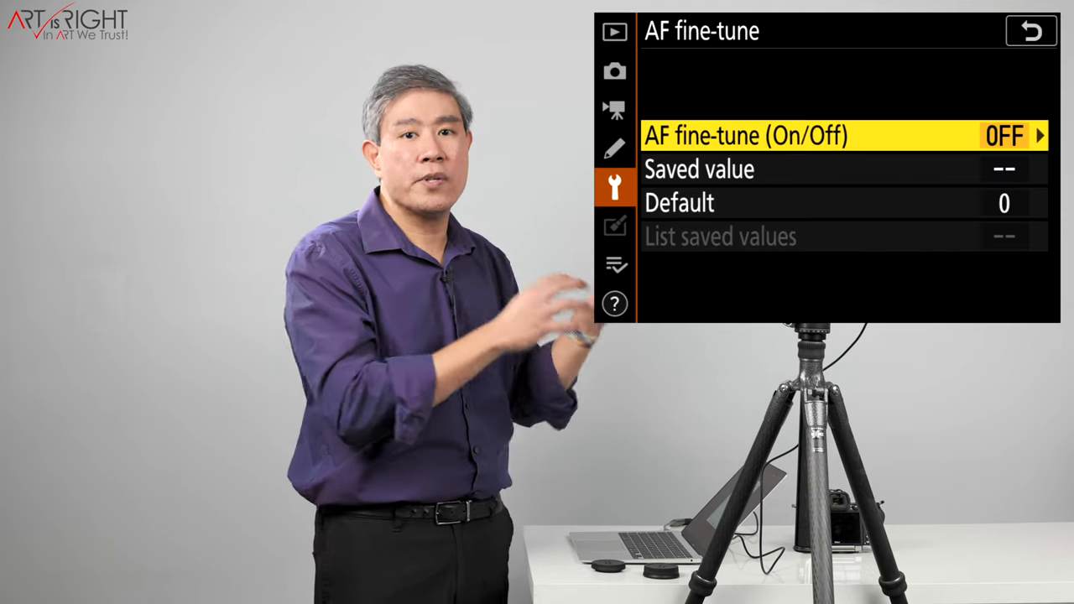
left_click(845, 135)
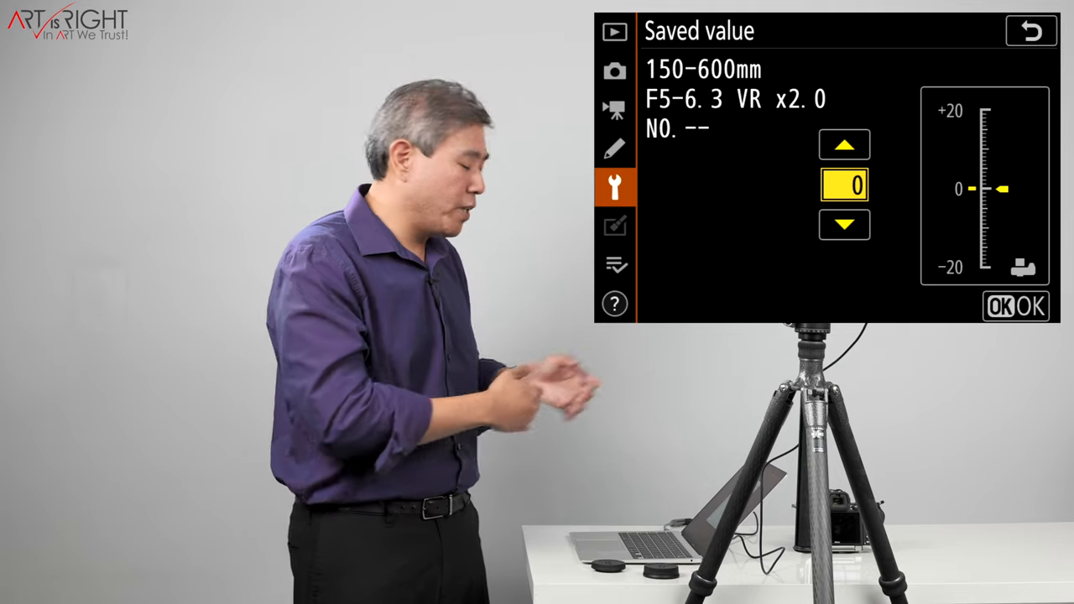
left_click(1030, 31)
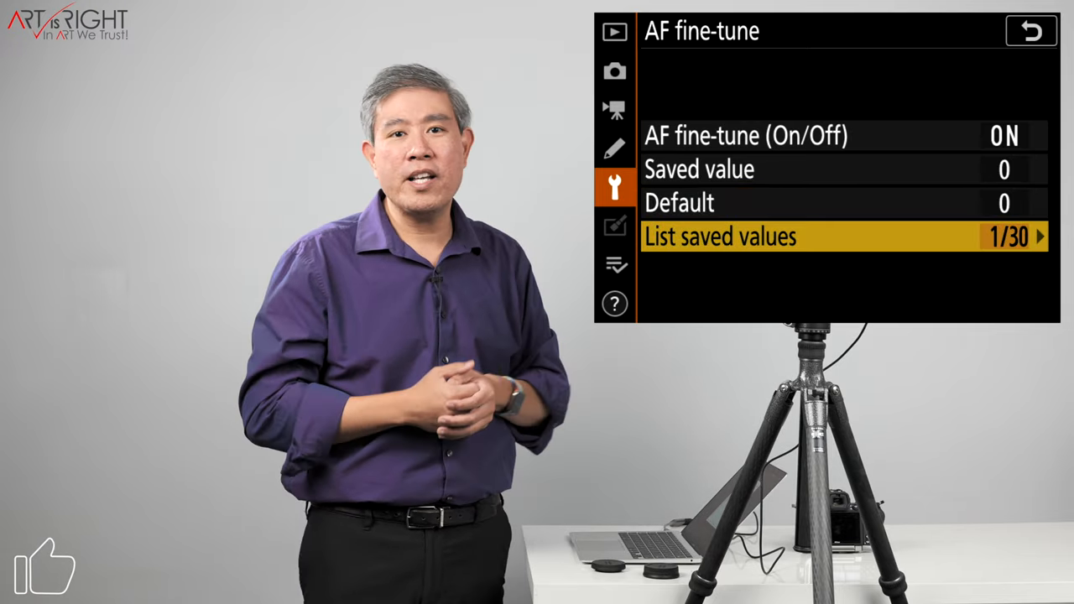
left_click(843, 236)
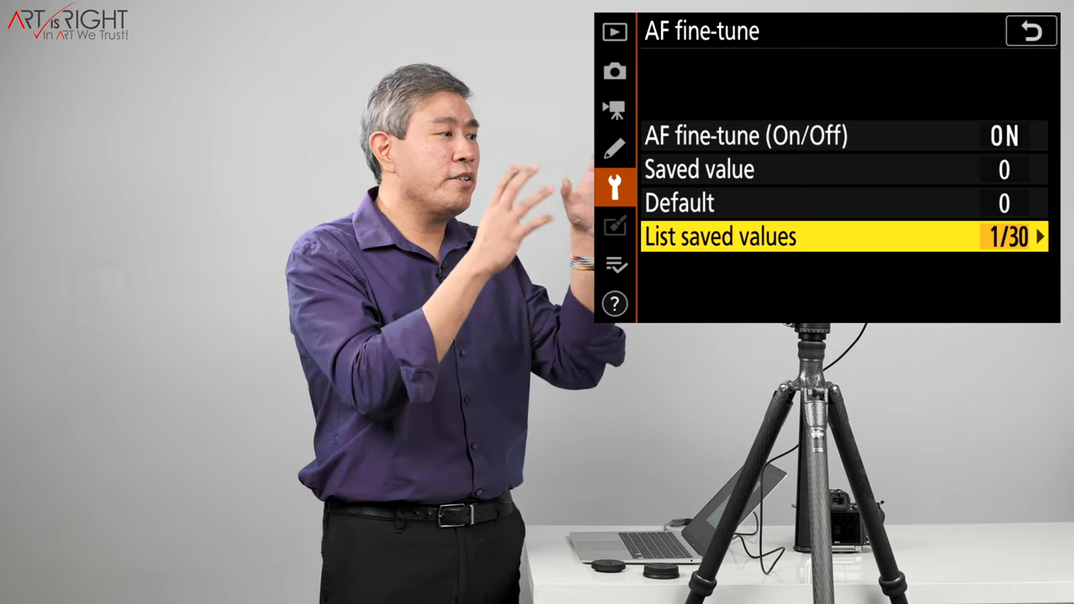
left_click(1031, 31)
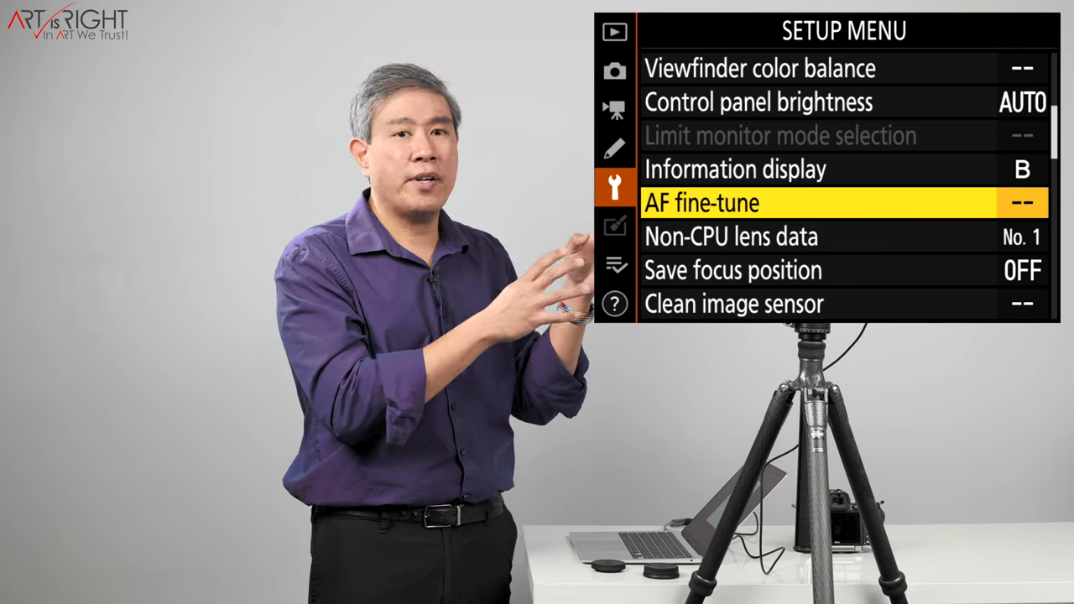